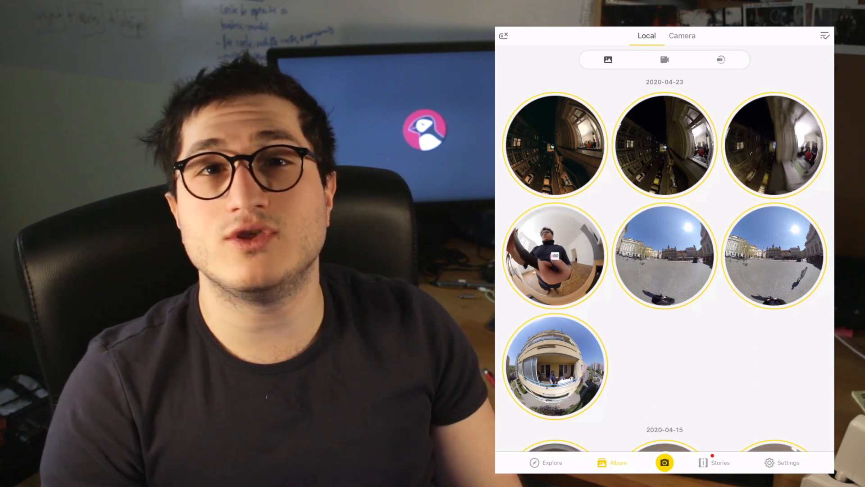
- Show the sharing destinations for the night-street 360 photo from the Album
click(555, 144)
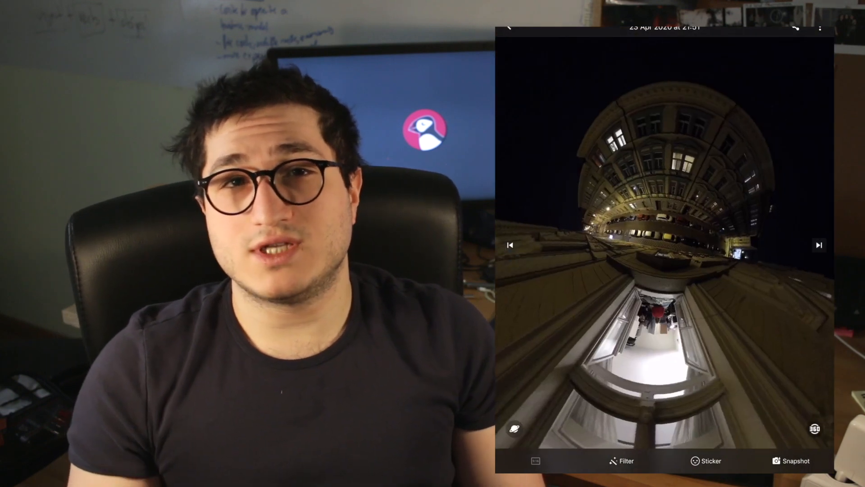
click(790, 461)
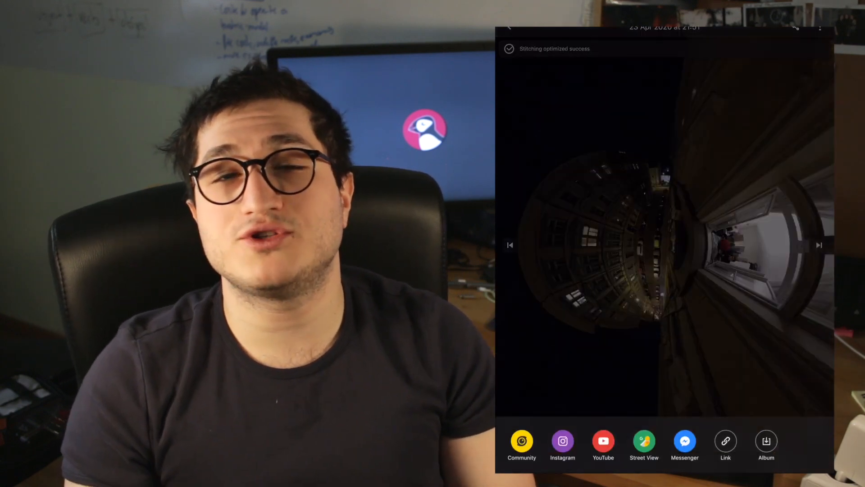
- Choose Share to Album and preview the night photo in MultiView format
click(766, 442)
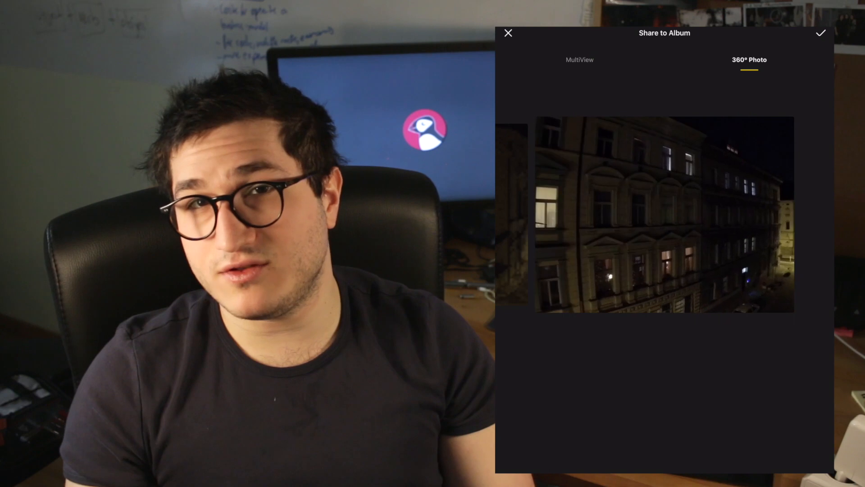
click(579, 59)
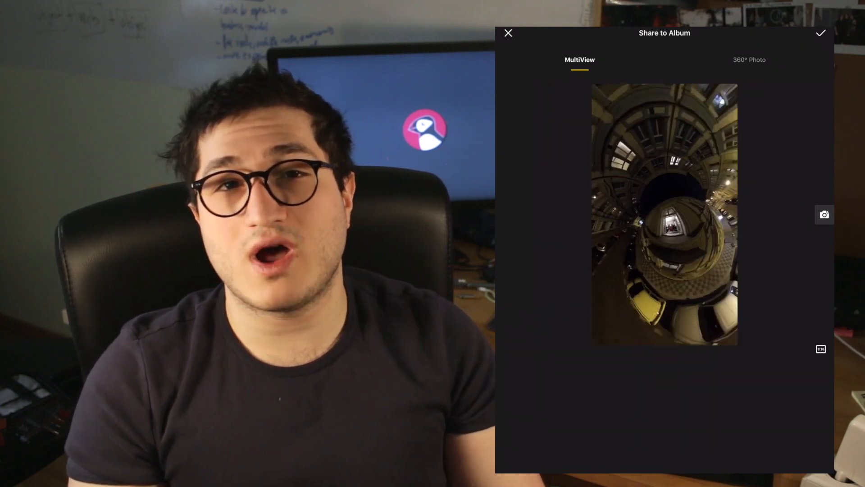
- Compare landscape, square and plain 360° Photo framings, then export the square MultiView image to the album
click(821, 348)
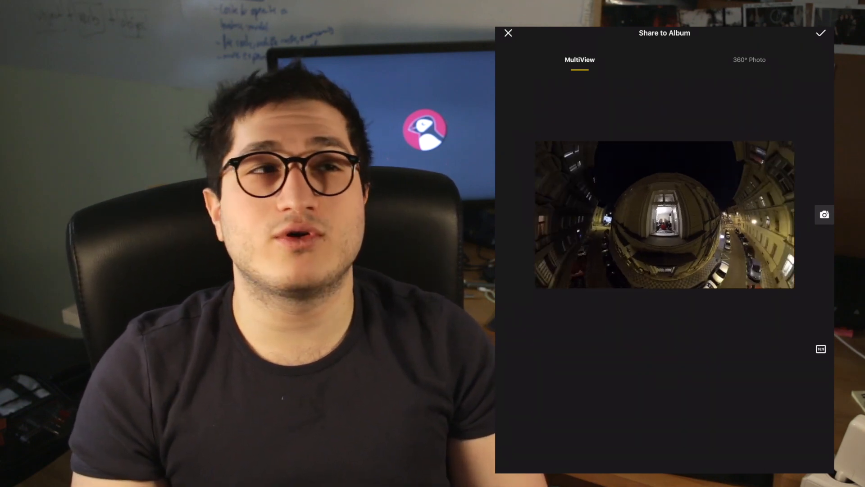
click(820, 349)
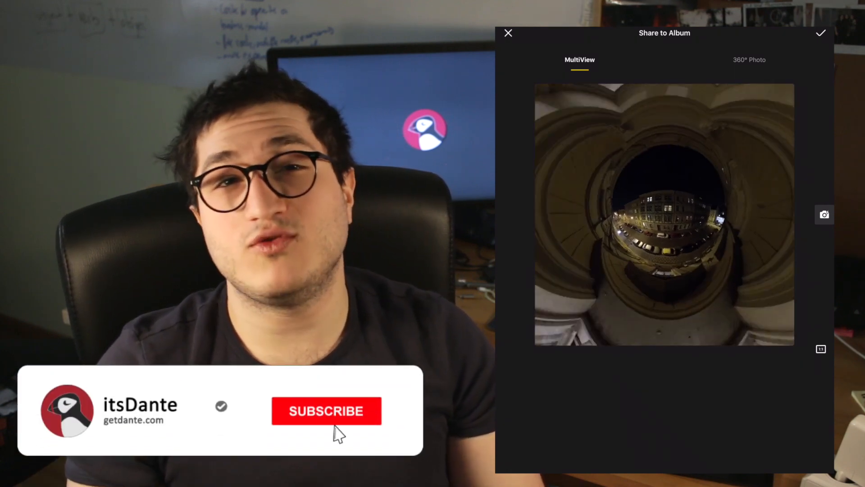
click(326, 411)
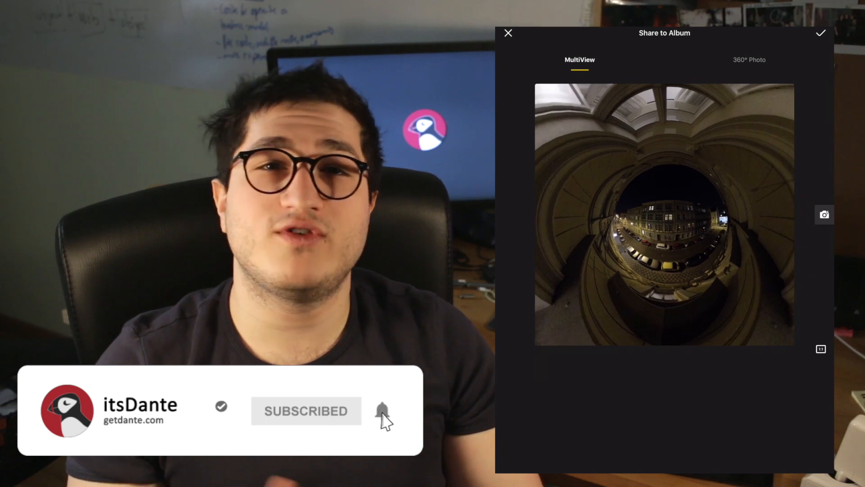
click(821, 32)
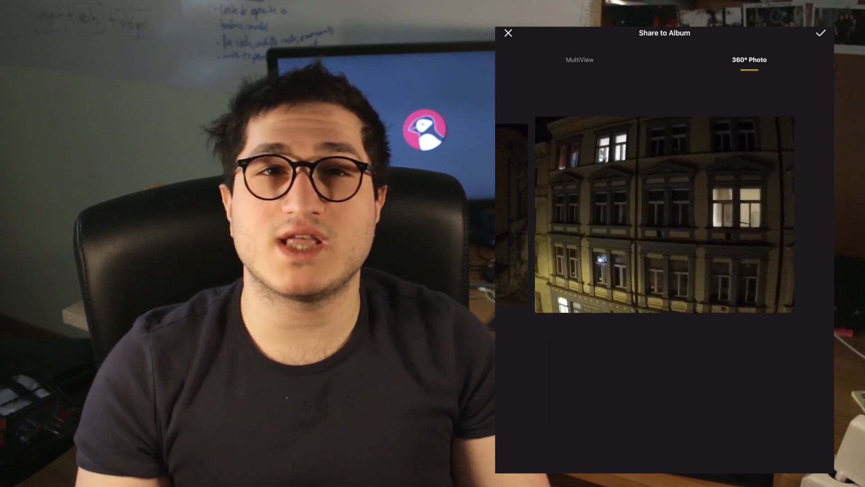
click(579, 60)
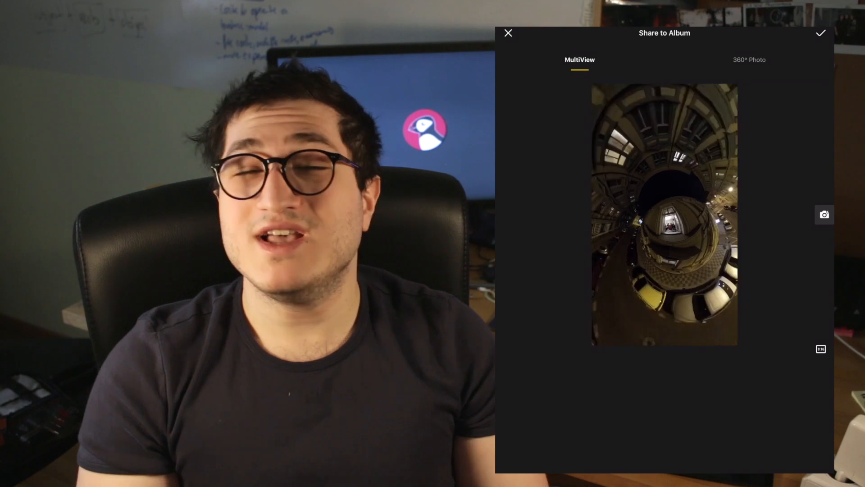
click(820, 348)
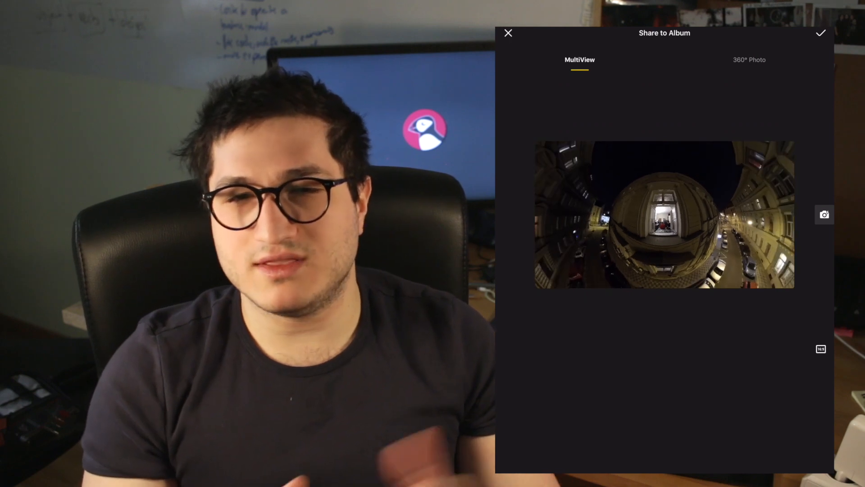
click(820, 348)
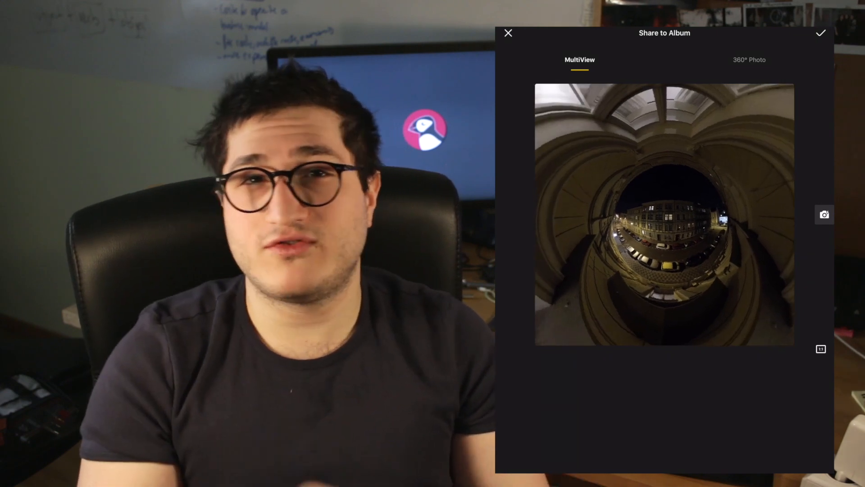
click(821, 32)
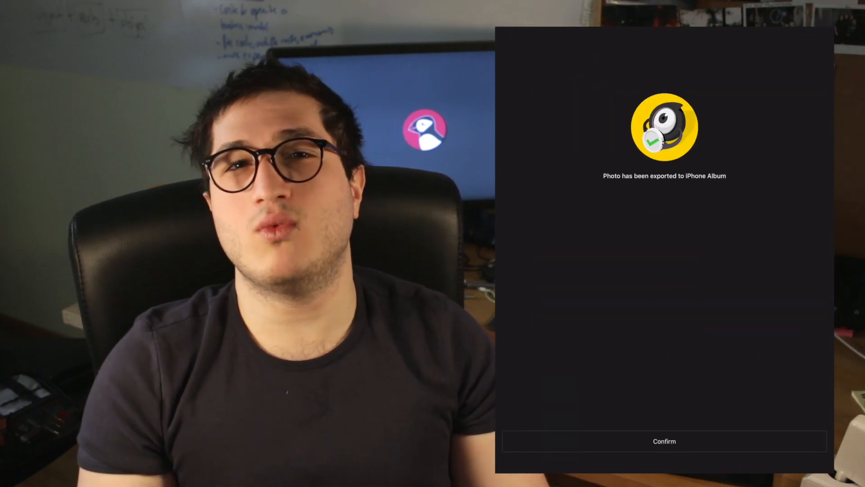
- Confirm the export success message and return to the Insta360 album
click(665, 441)
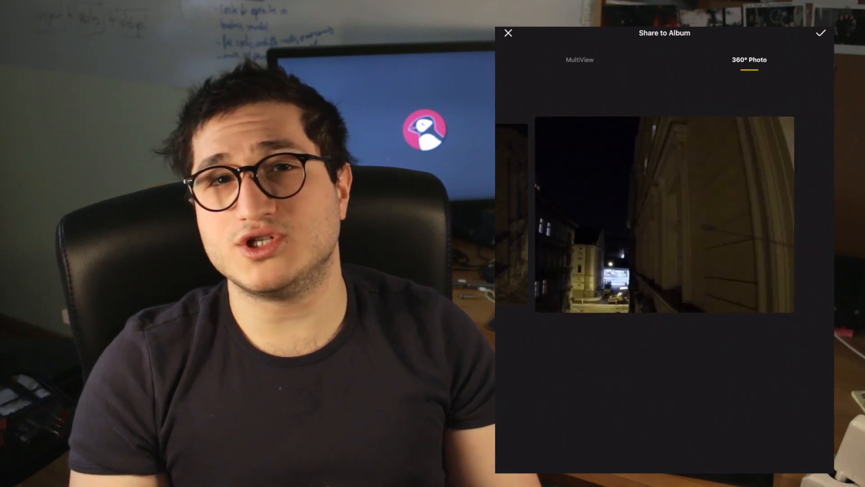
click(821, 33)
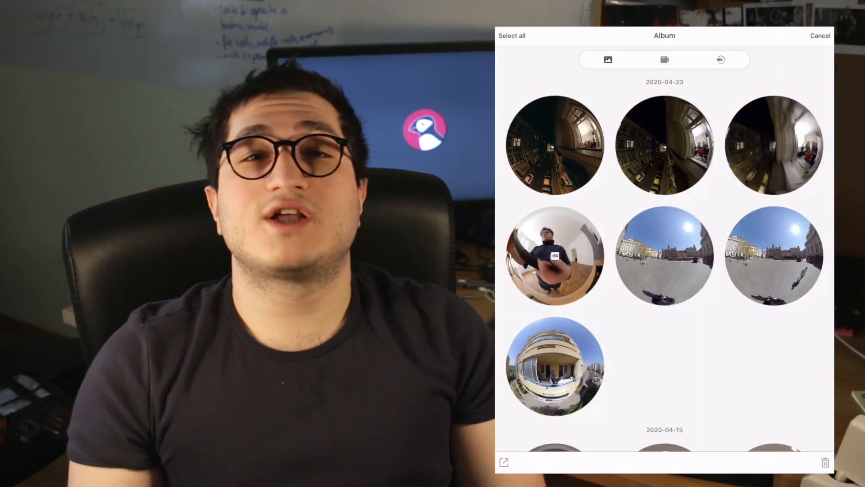
- Export the selected night 360 photos to the phone album and view one in Photos
click(503, 462)
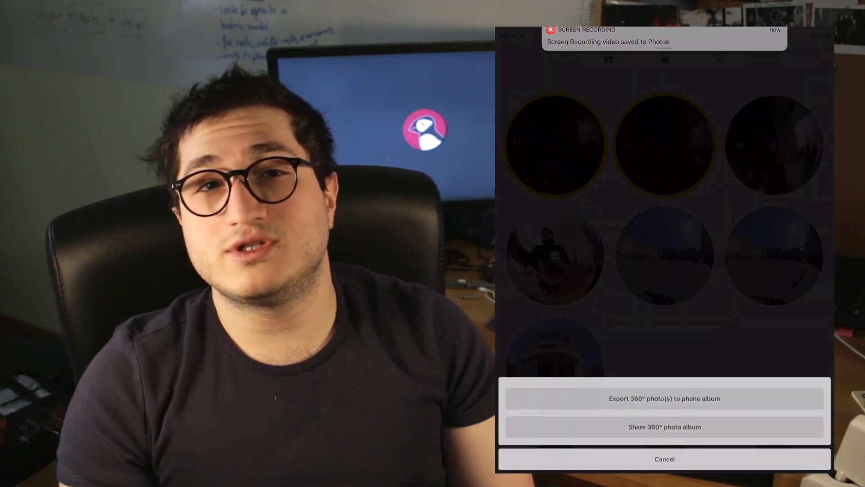
click(664, 397)
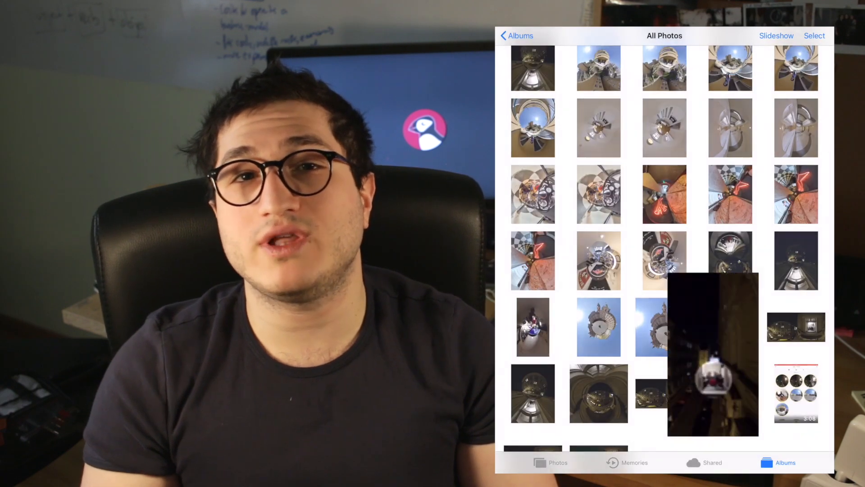
click(712, 353)
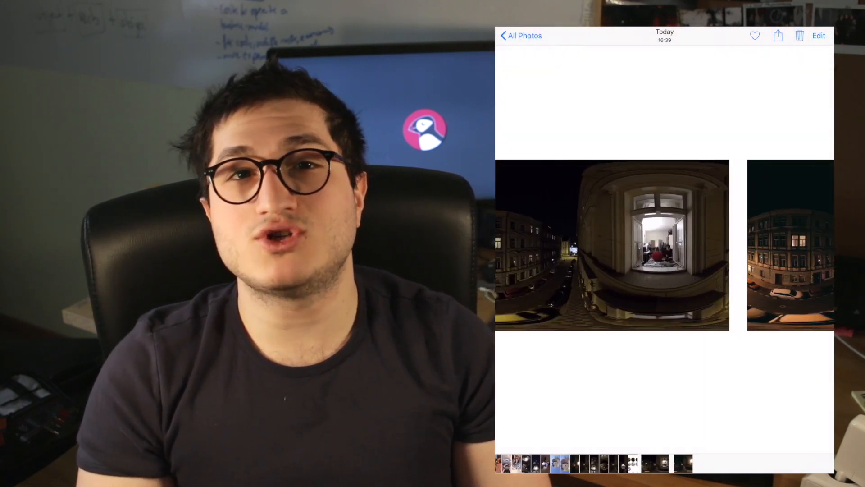